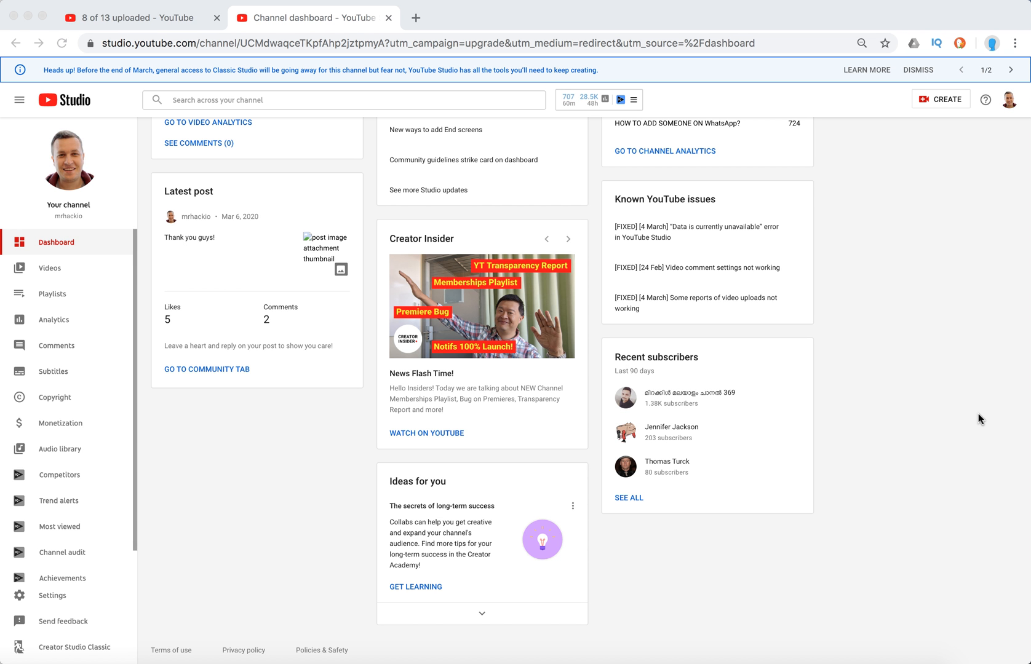
mouse_move(957, 437)
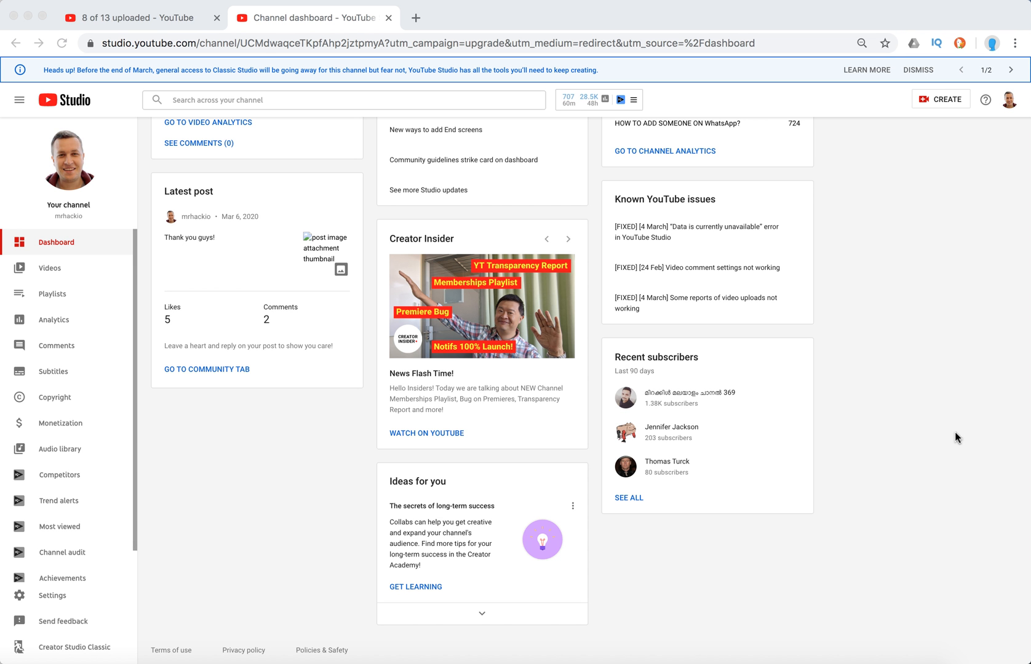
mouse_move(919, 463)
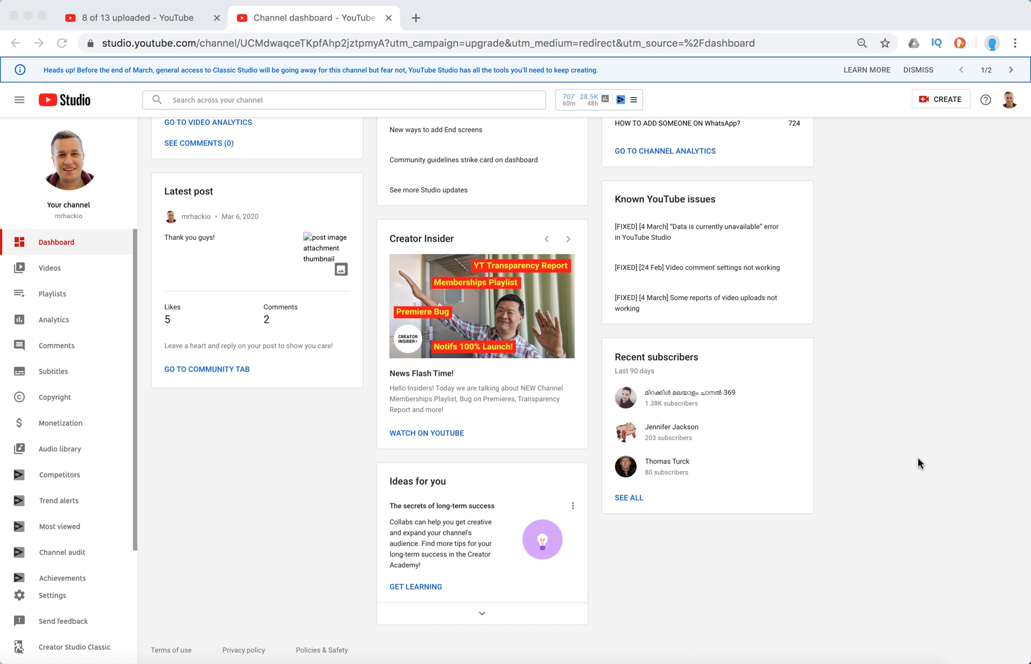
mouse_move(914, 464)
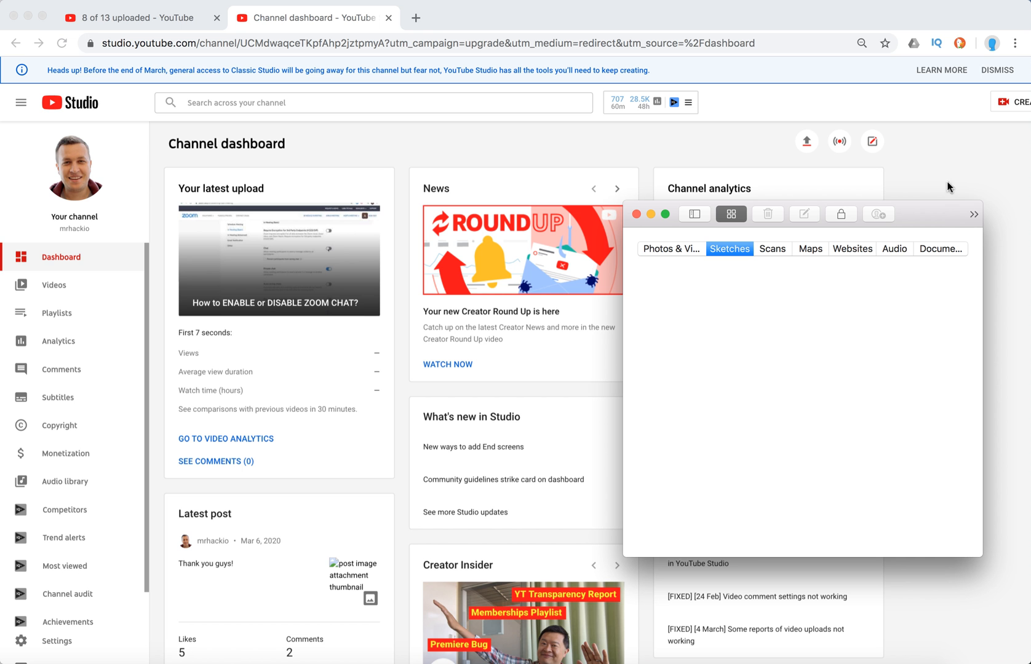
mouse_move(883, 158)
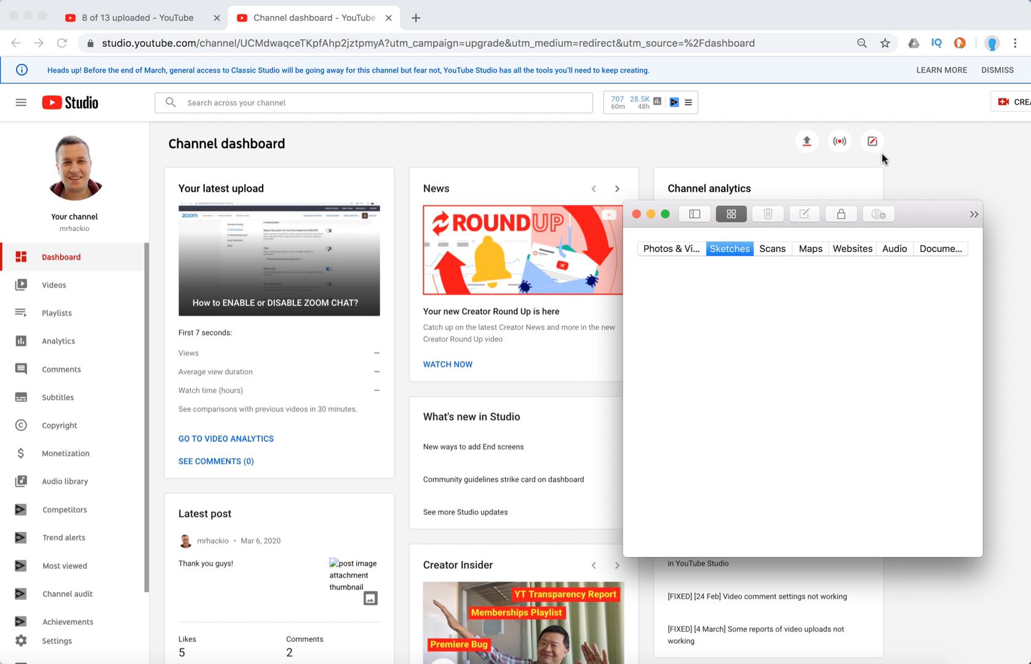
mouse_move(206, 220)
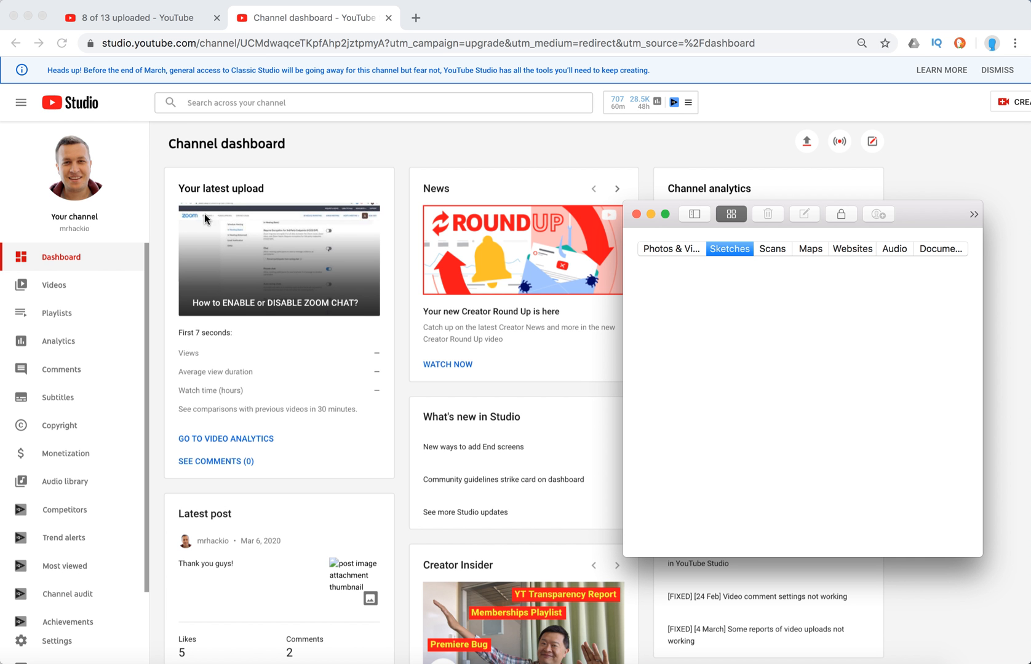
mouse_move(874, 151)
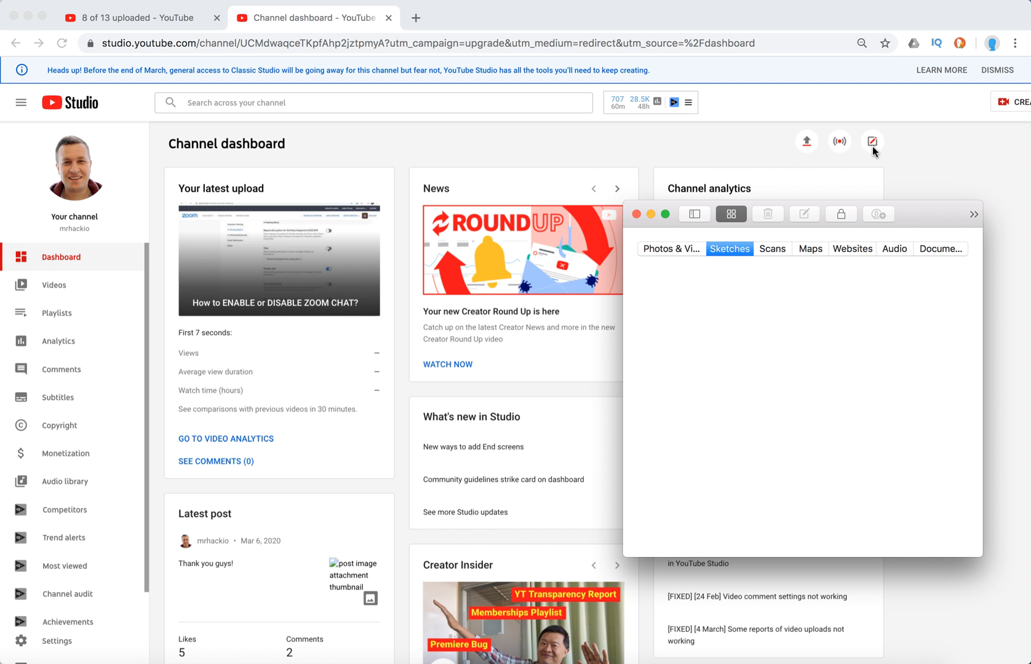
mouse_move(808, 169)
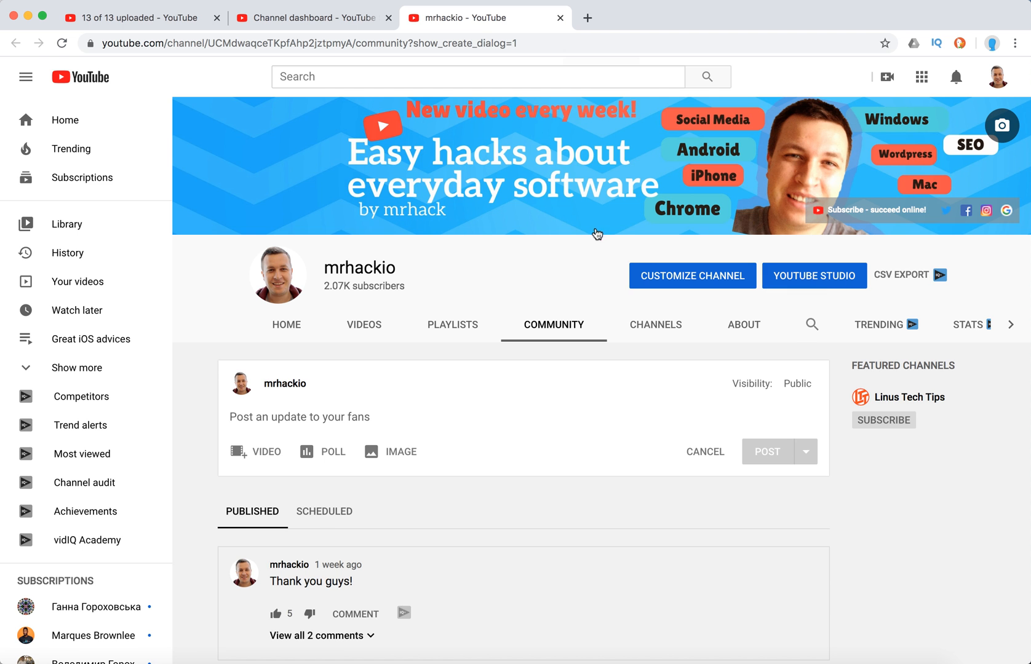
scroll("down", 3)
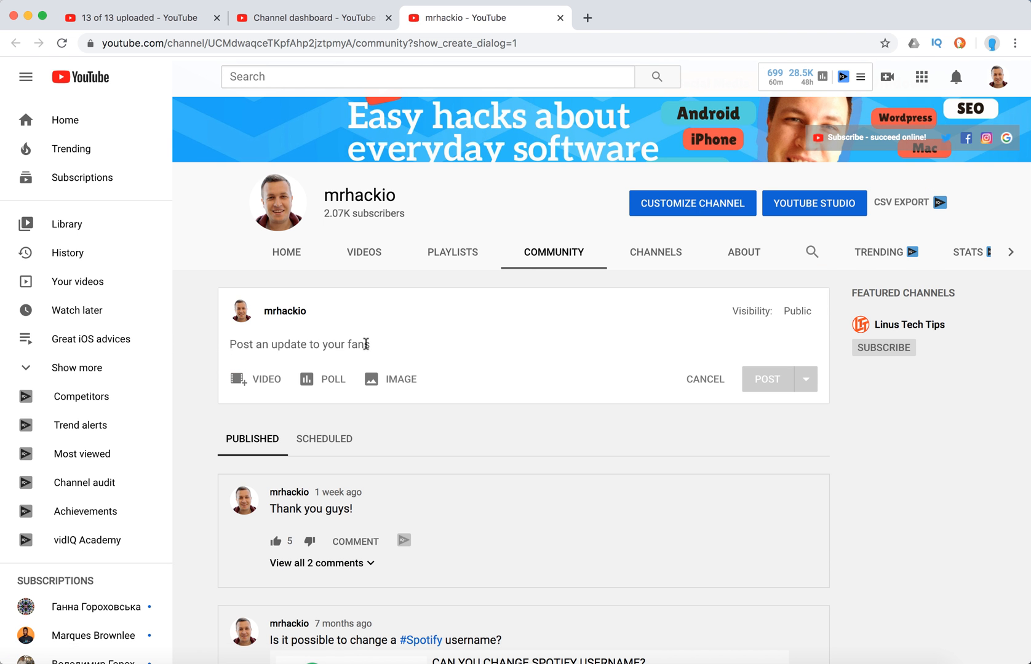
scroll("down", 3)
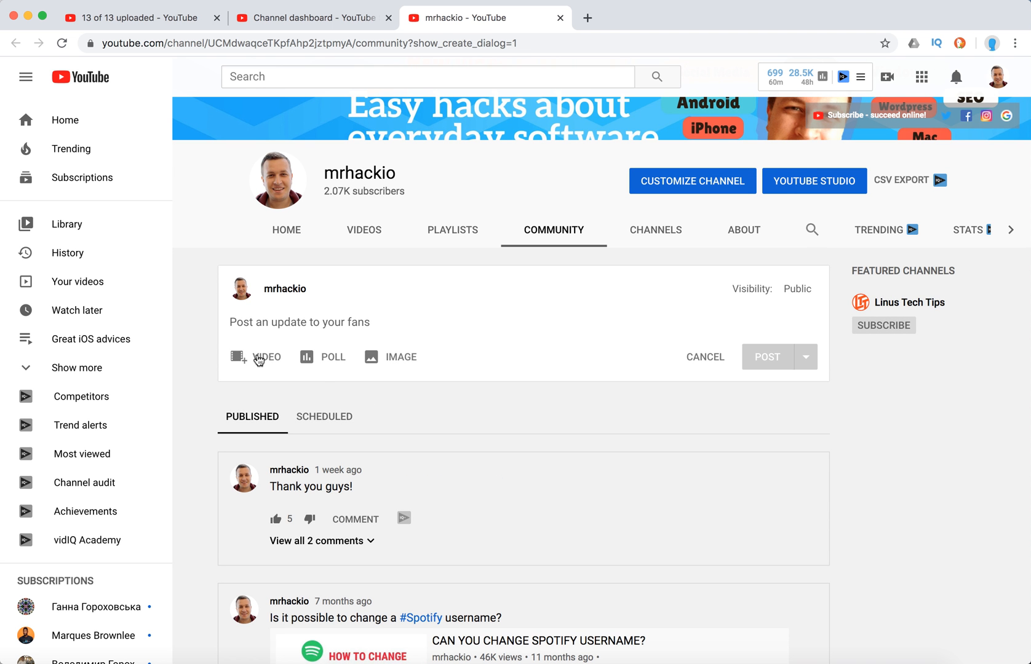
mouse_move(322, 357)
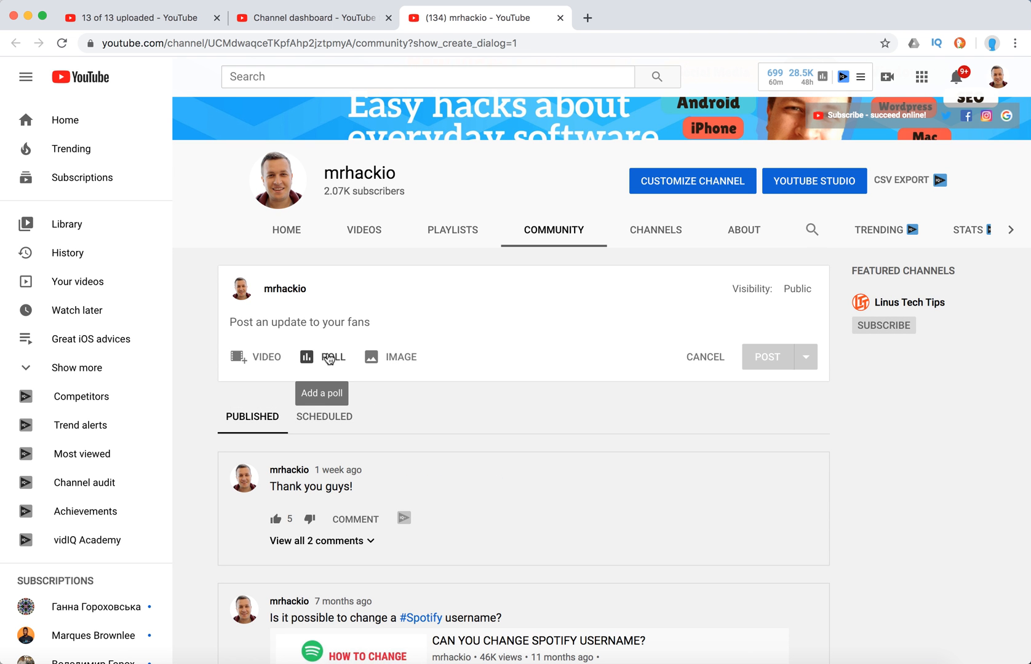
mouse_move(391, 357)
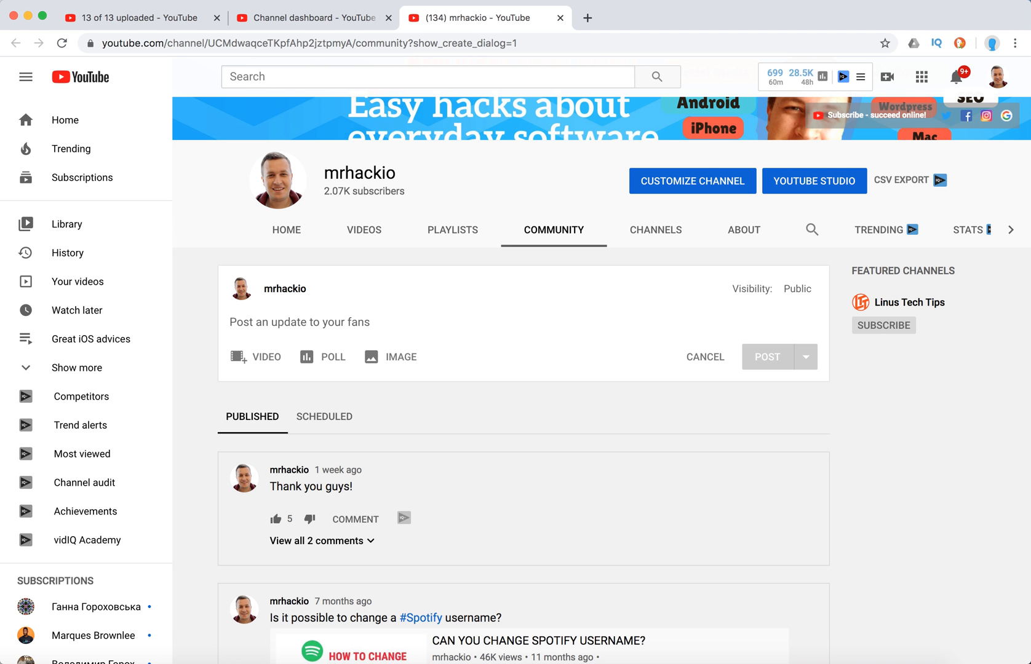
Step: Write the update 'I'm posting more videos and tutorials about Zoom and Slack these days. Check them out'
type("I'm posting more videos and tutorials about Zoom and Slack these days. Check them out!")
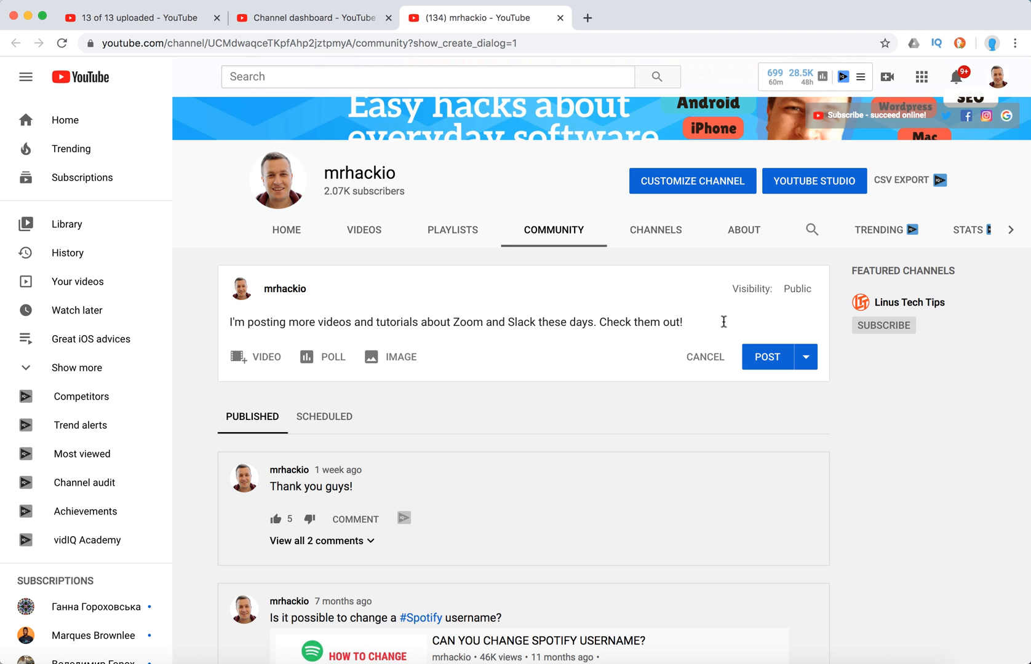
left_click(807, 357)
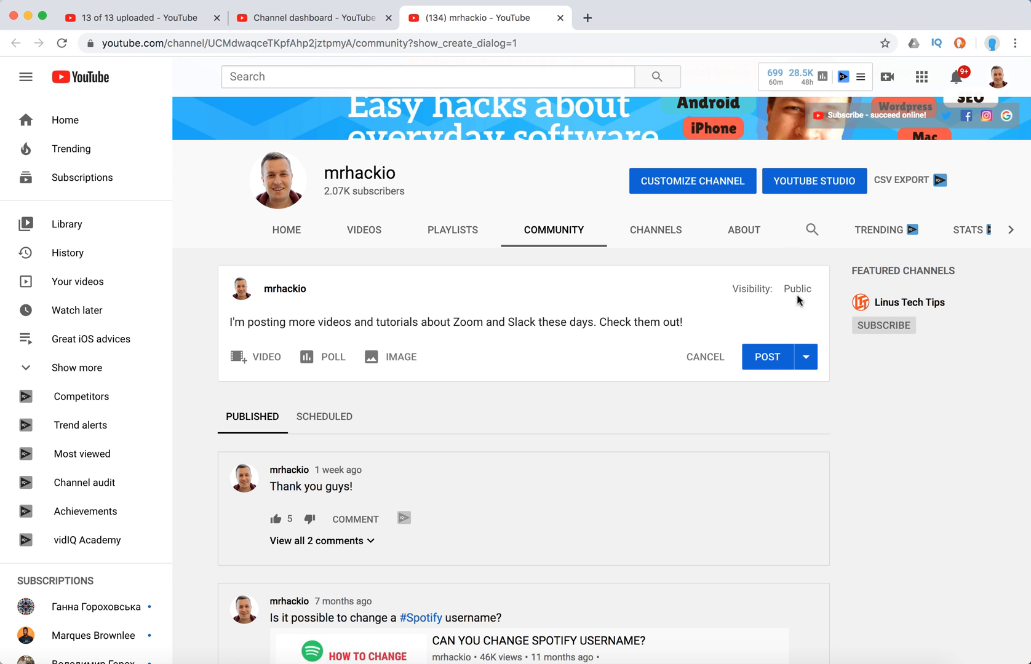
mouse_move(796, 295)
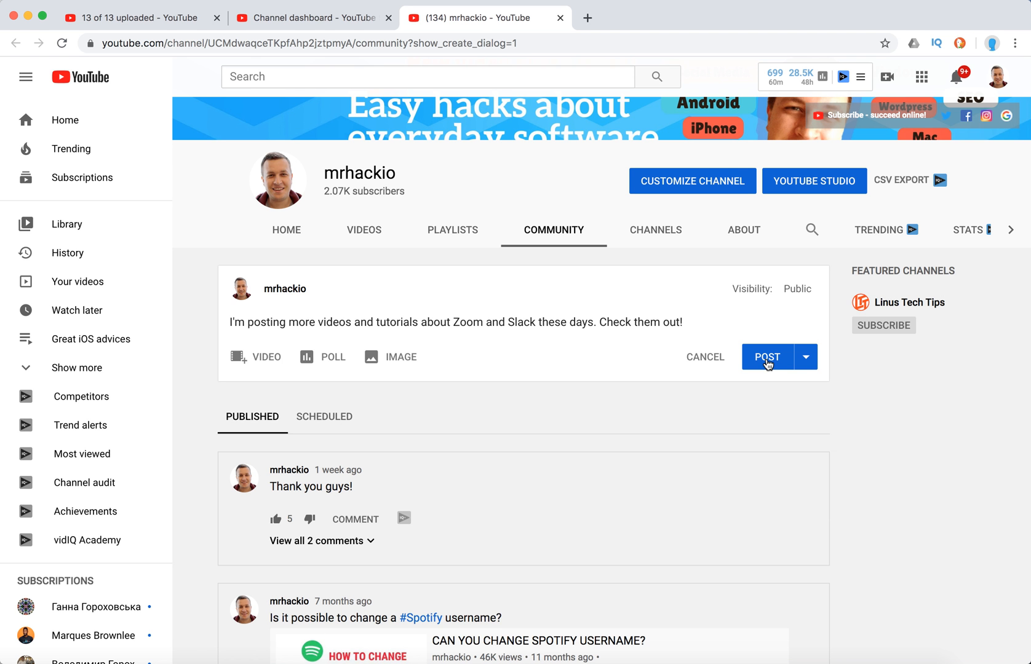
Step: Post the Zoom and Slack update and scroll down to confirm it under Published
left_click(767, 357)
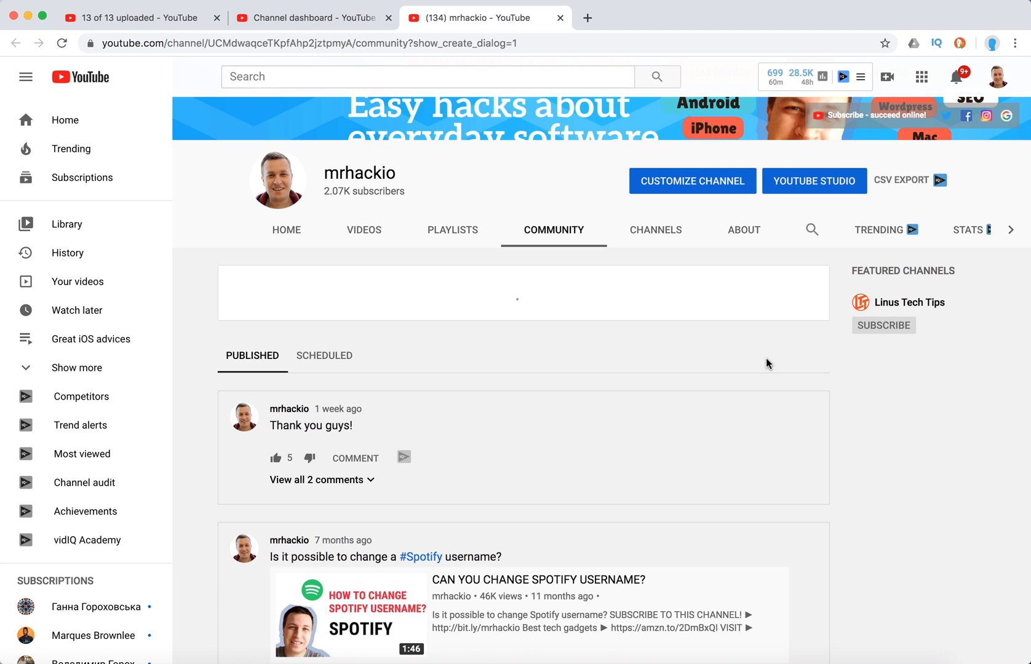
left_click(766, 356)
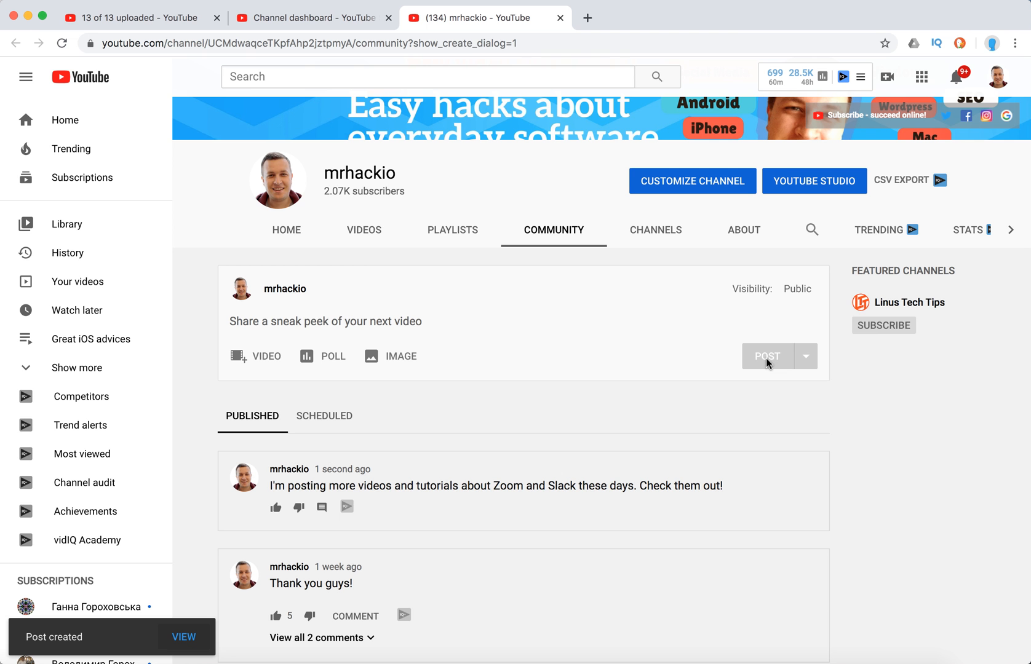
mouse_move(778, 425)
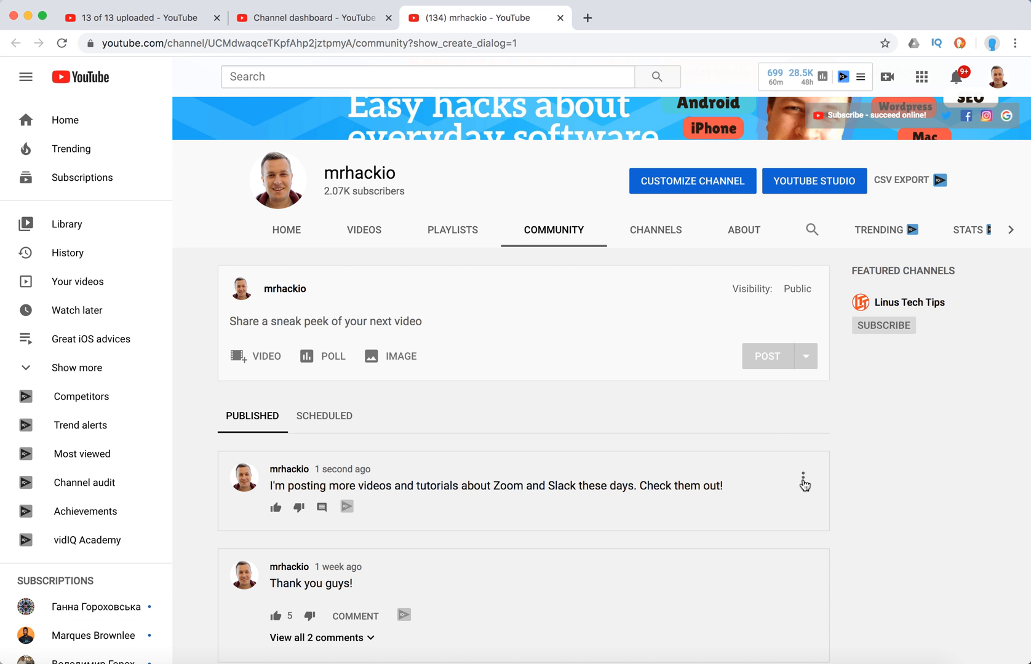
mouse_move(874, 475)
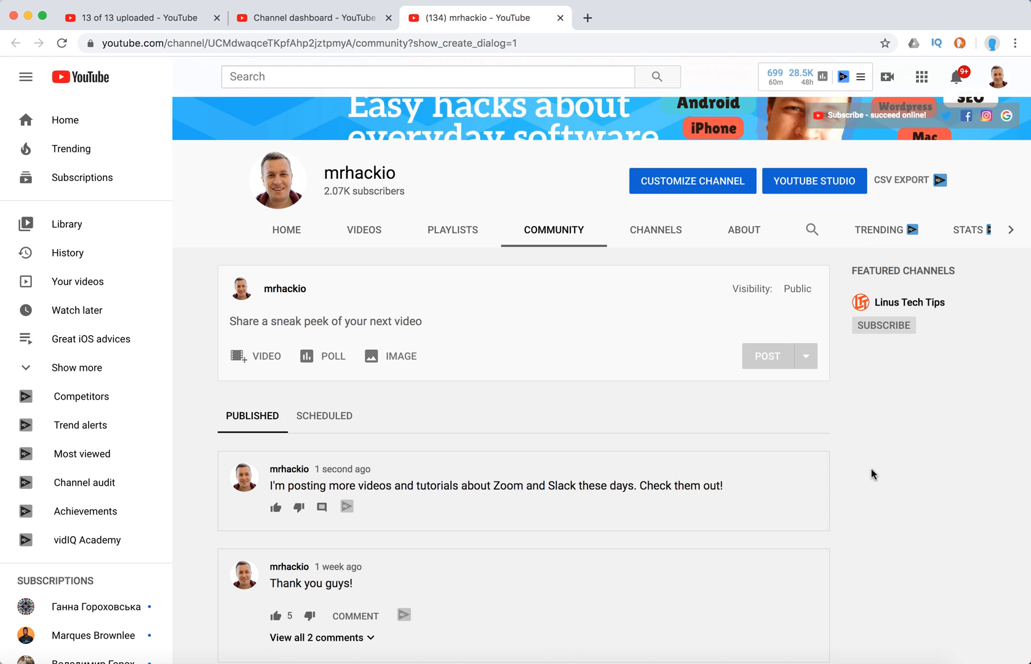
scroll("down", 3)
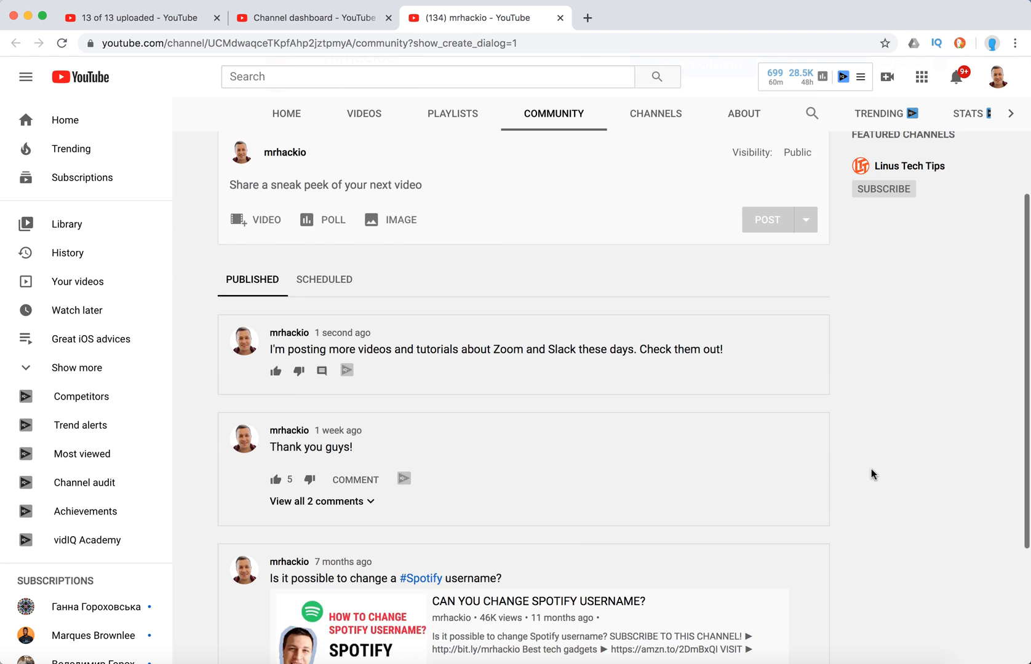